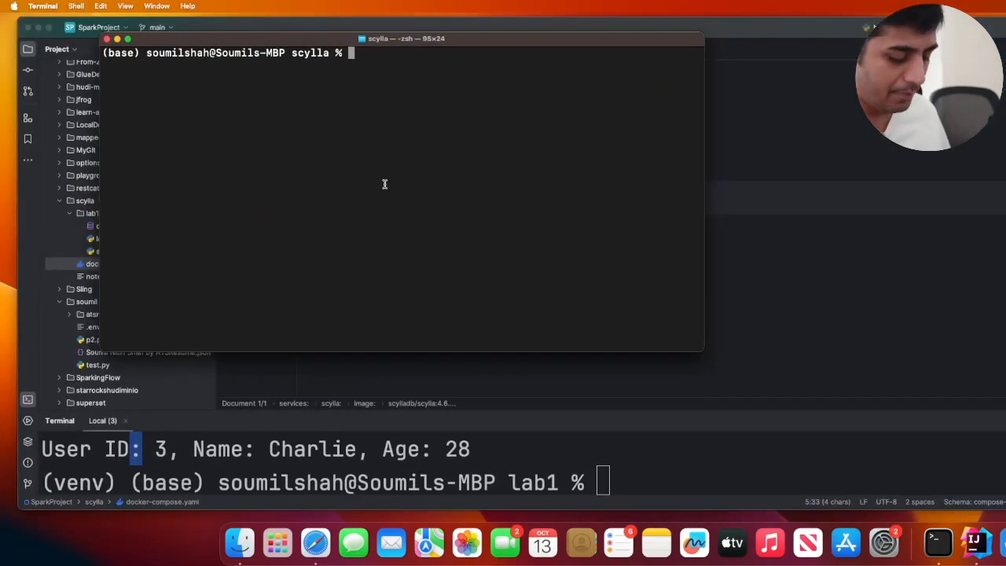
Step: Launch Docker Desktop from the Terminal to see the scylla container running
type("docker")
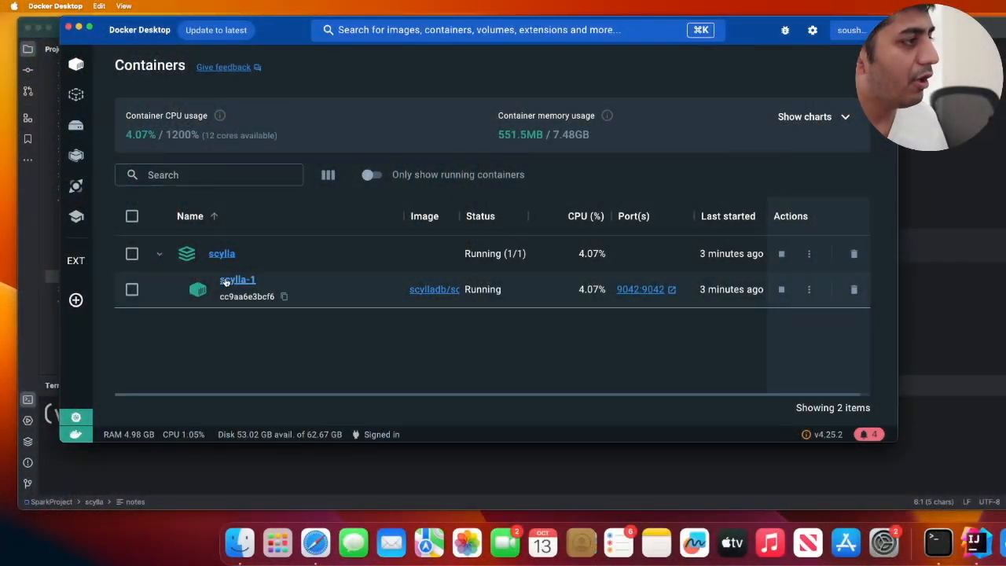
Step: Enter the scylla-1 container's Exec shell and start cqlsh
left_click(238, 280)
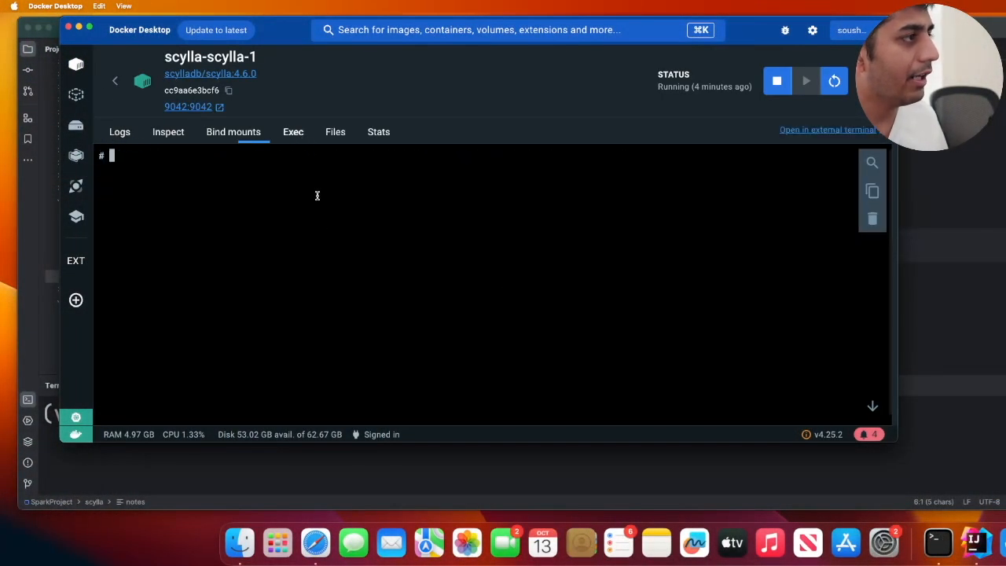
type("cqlsh")
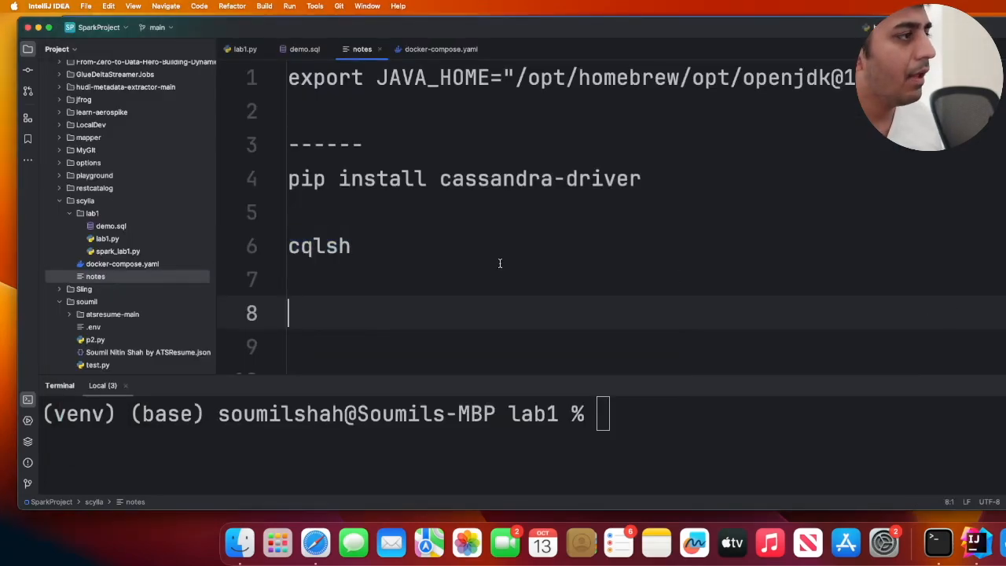
Step: In cqlsh, update user 1's age to 31, query users, and delete user_id 2
left_click(300, 49)
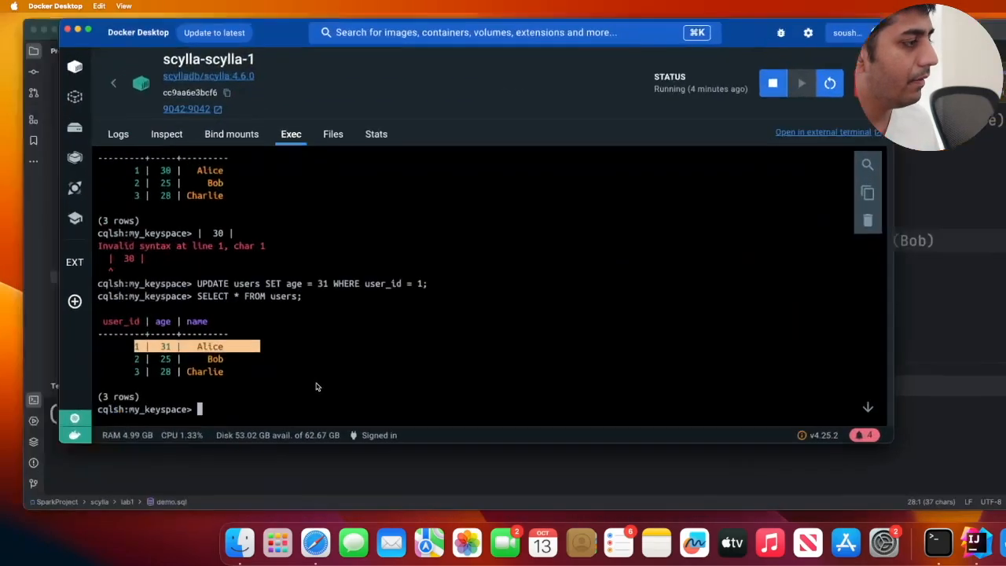
type("DELETE FROM users WHERE user_id = 2;")
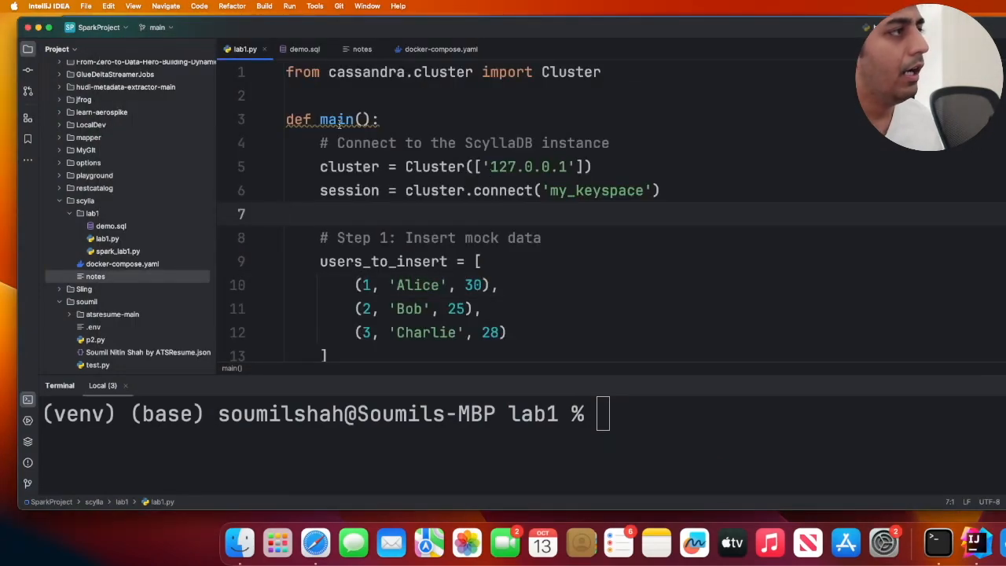
Step: Expand main in lab1.py and highlight the session connection and mock user insert code
left_click(277, 119)
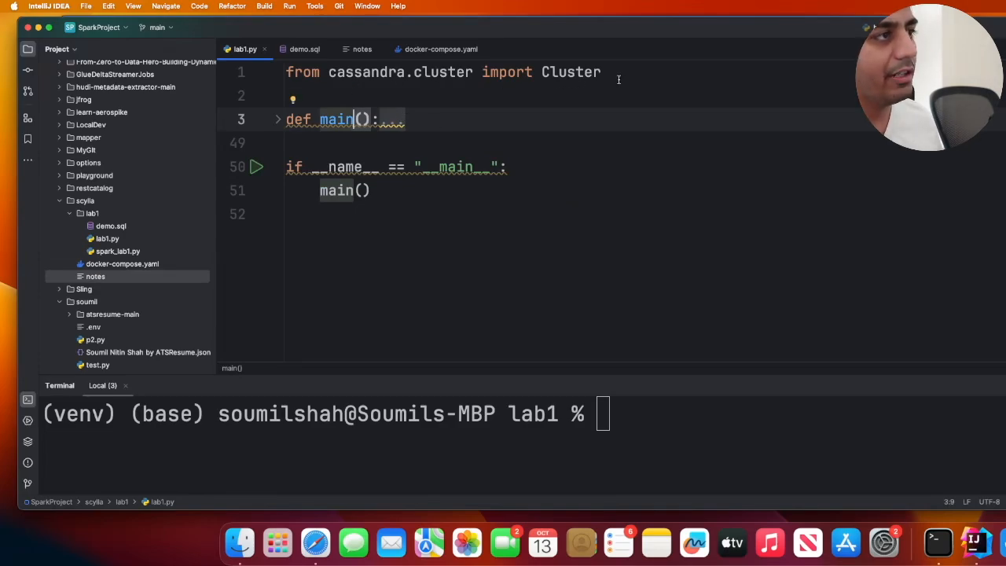
left_click(276, 120)
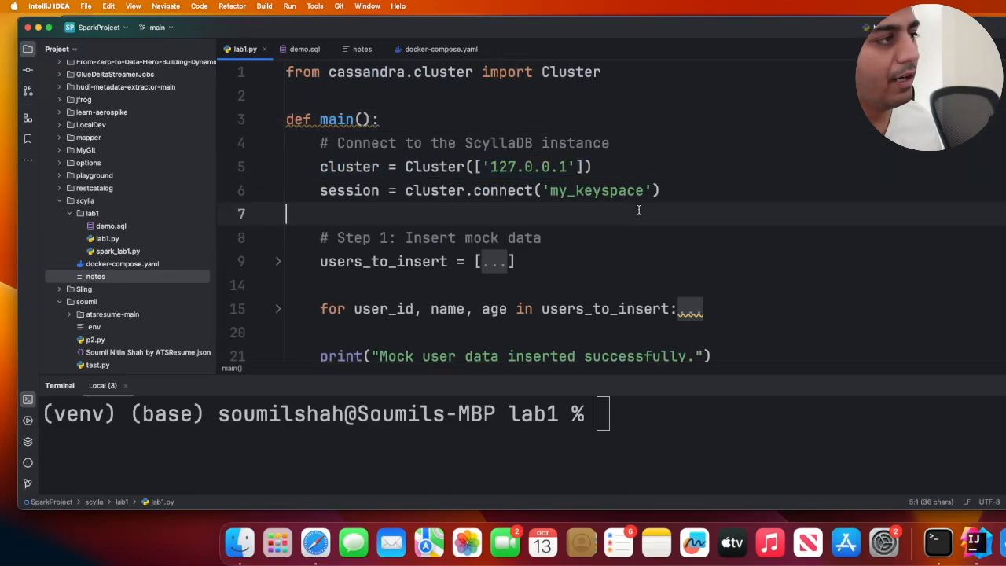
double_click(525, 167)
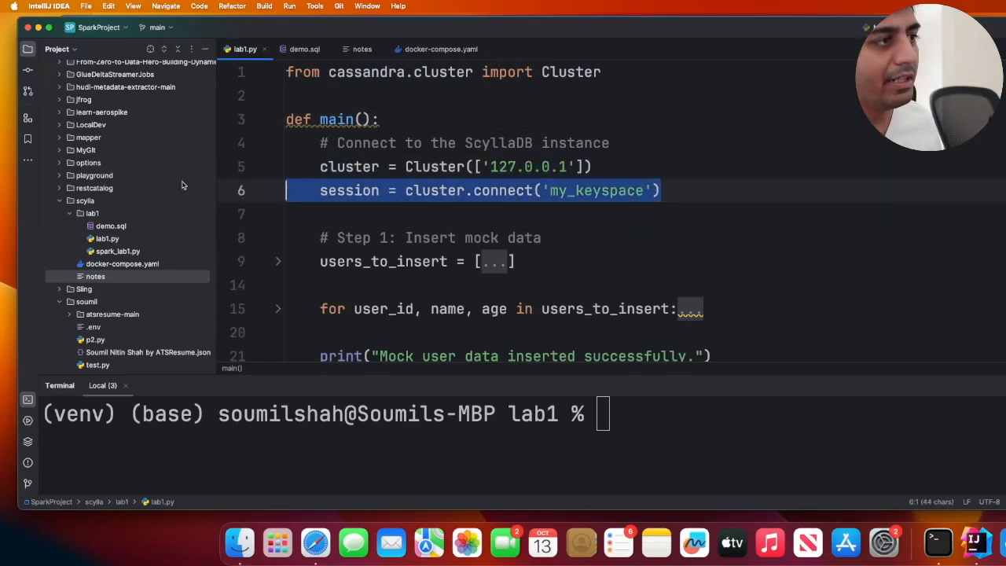
double_click(595, 190)
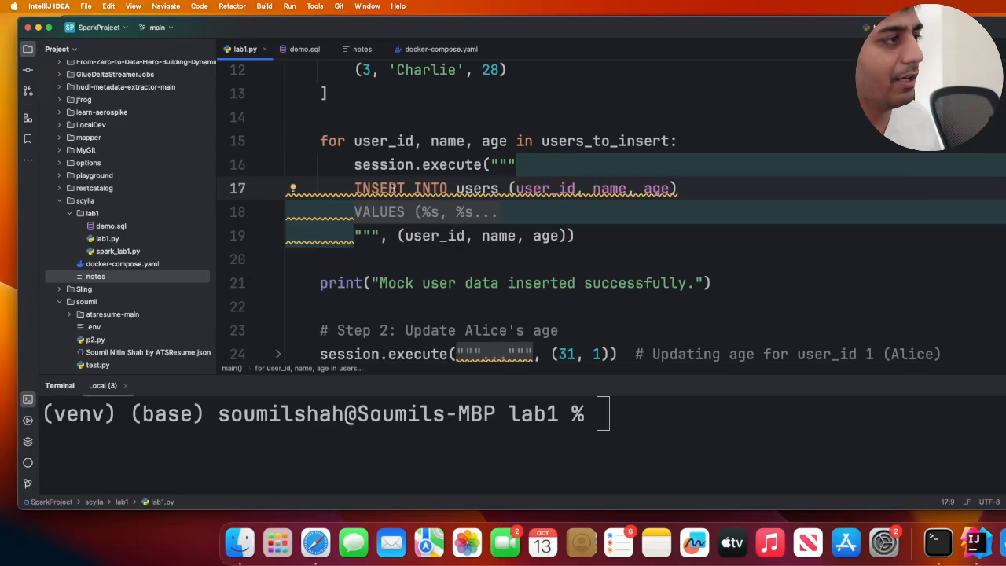
mouse_move(410, 223)
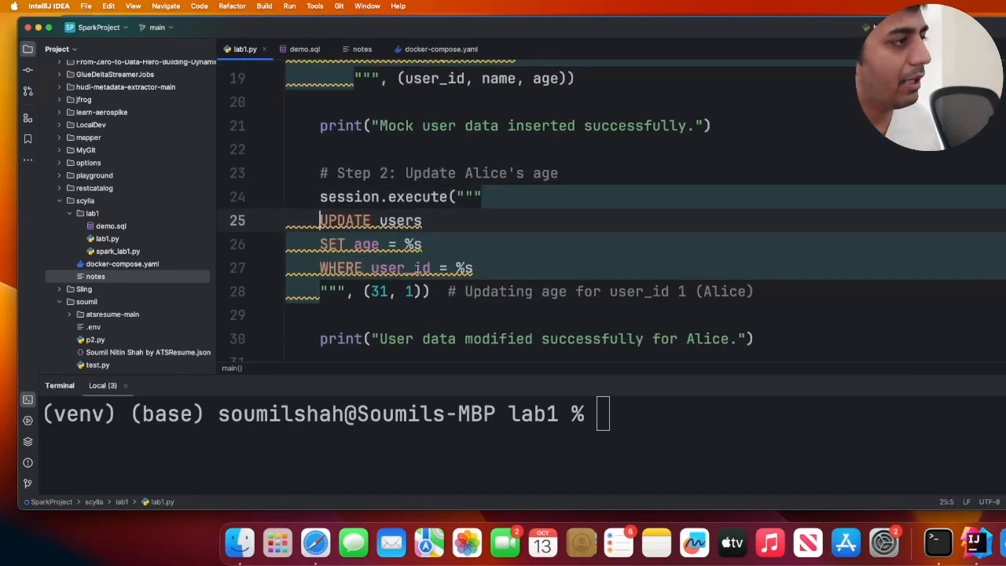
Step: Review the remaining update, delete and read steps, then bring up demo.sql
scroll("down", 3)
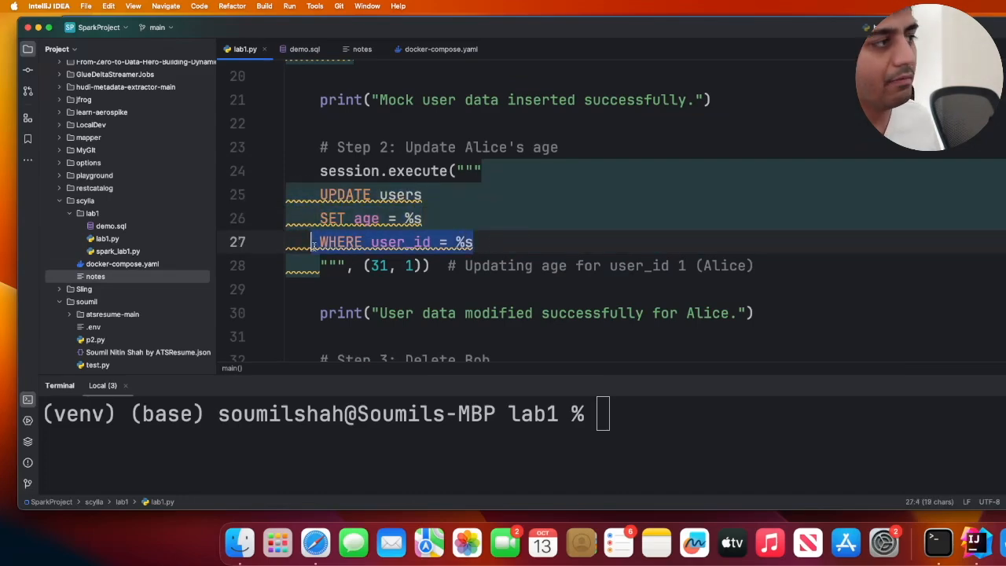
scroll("down", 3)
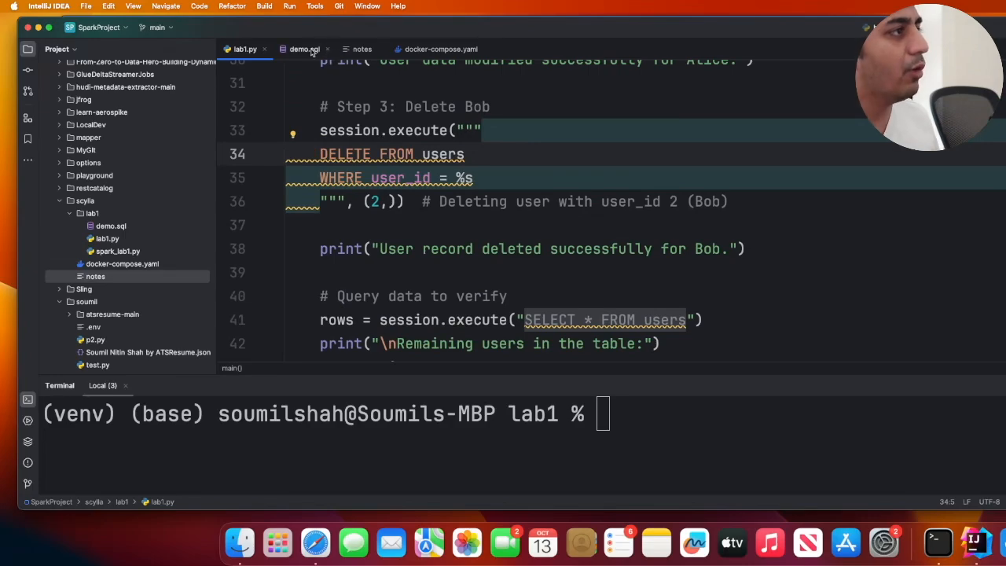
left_click(305, 49)
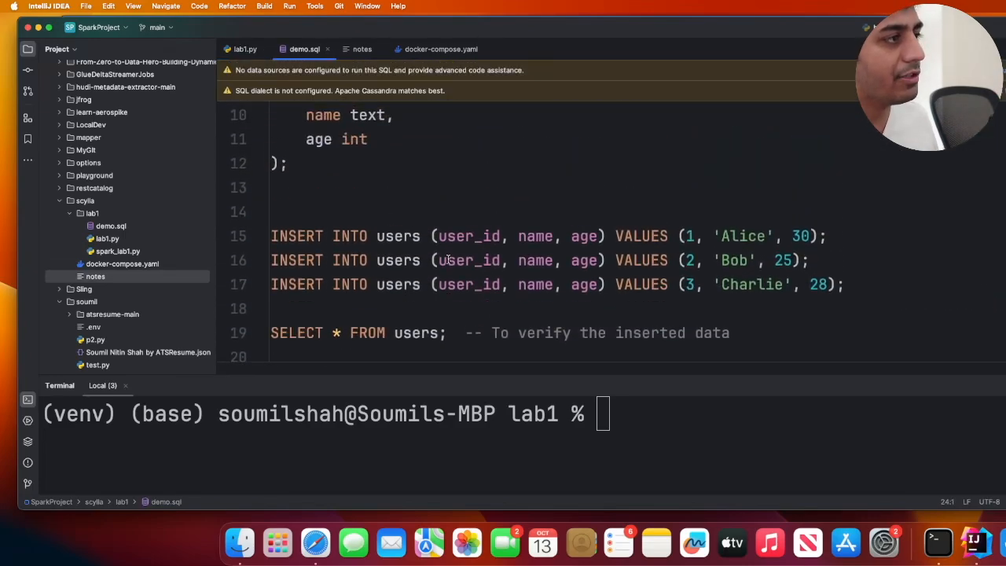
left_click(245, 49)
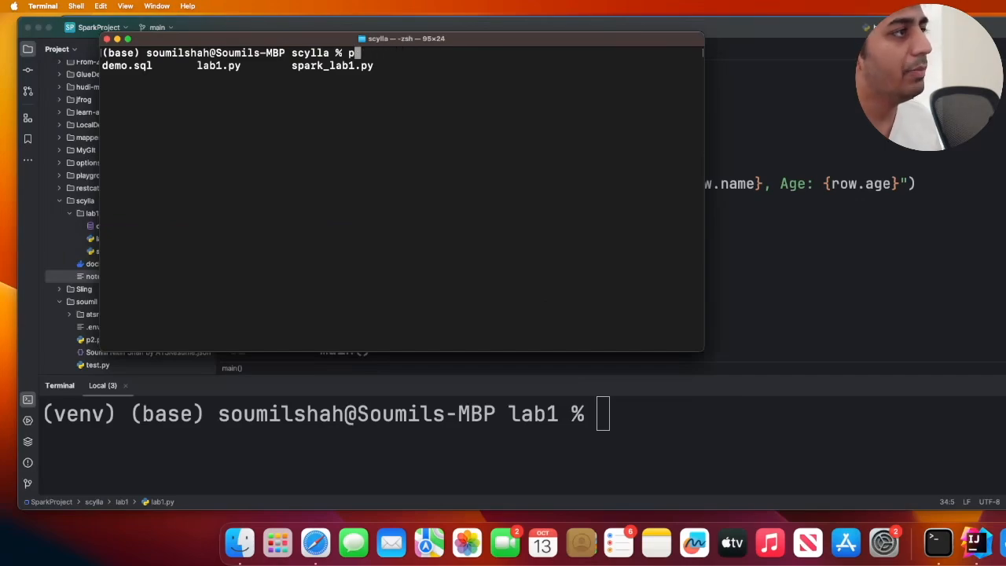
Step: Run python3 lab1.py in the lab1 folder and highlight the insert, update, delete and query output
type("ls")
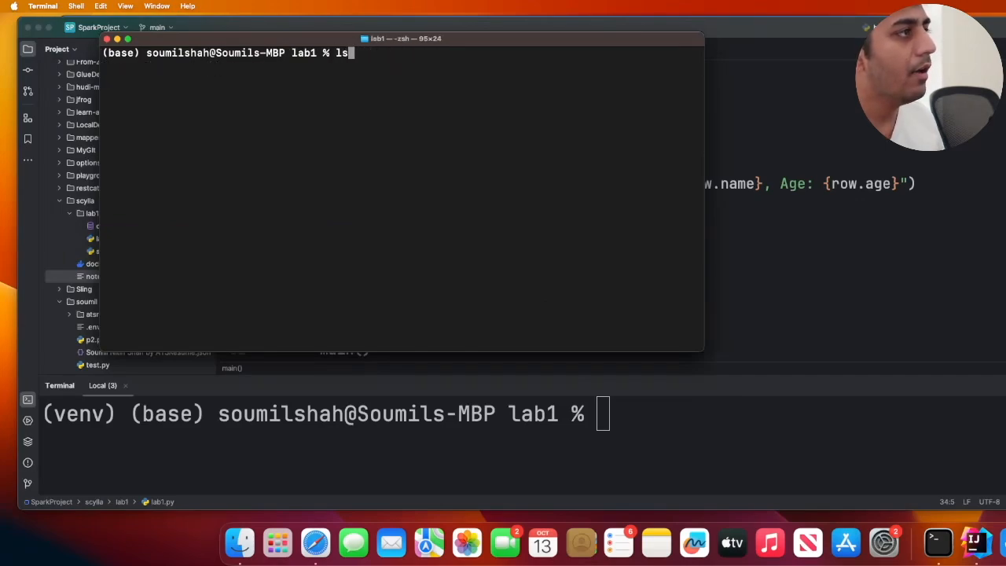
type("python3")
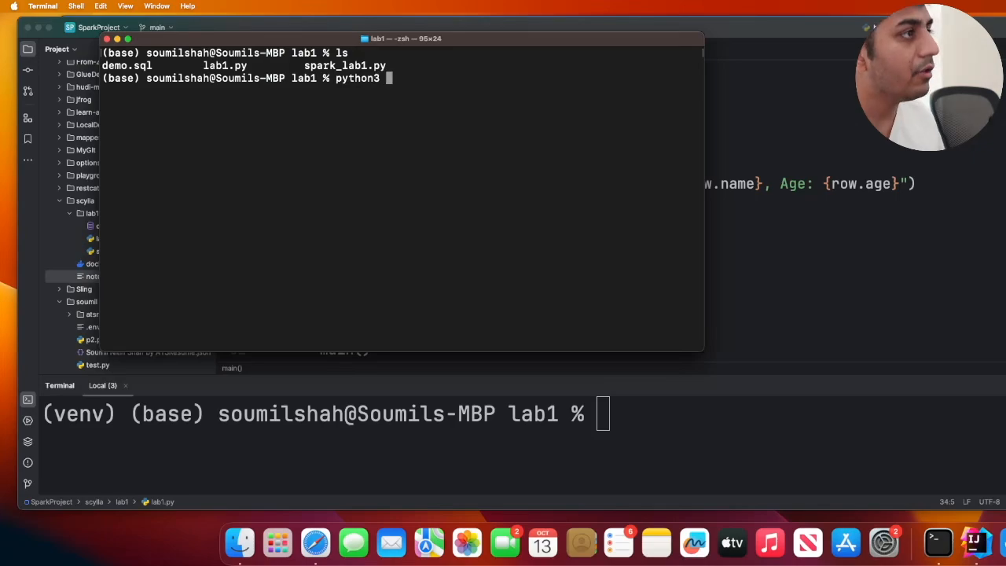
type("lab1.py")
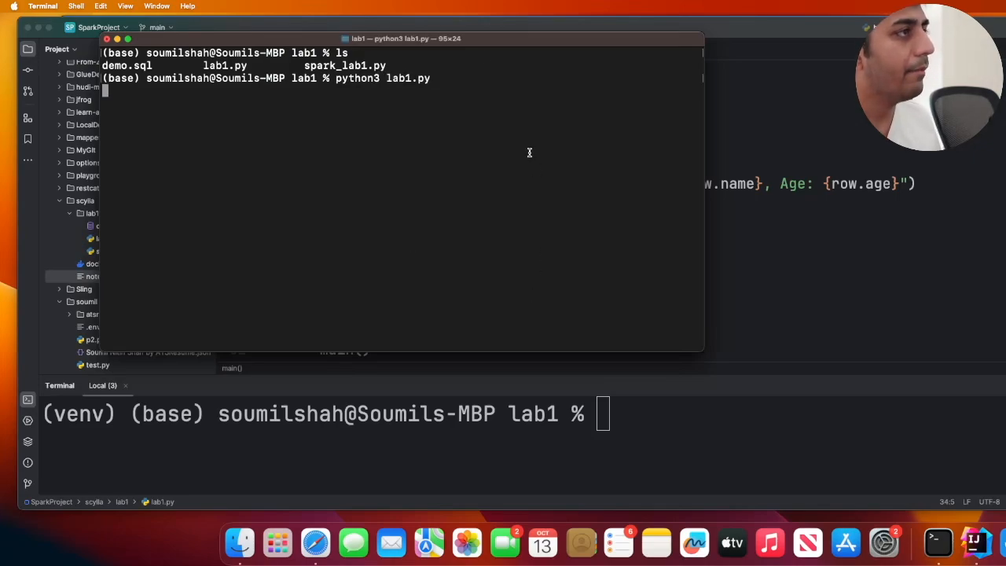
key("Return")
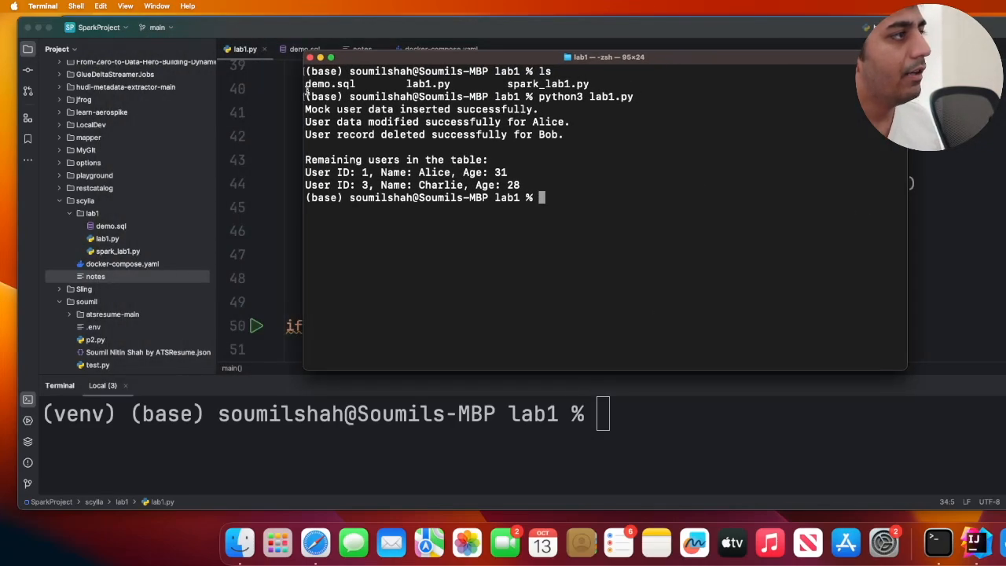
left_click_drag(305, 71, 535, 221)
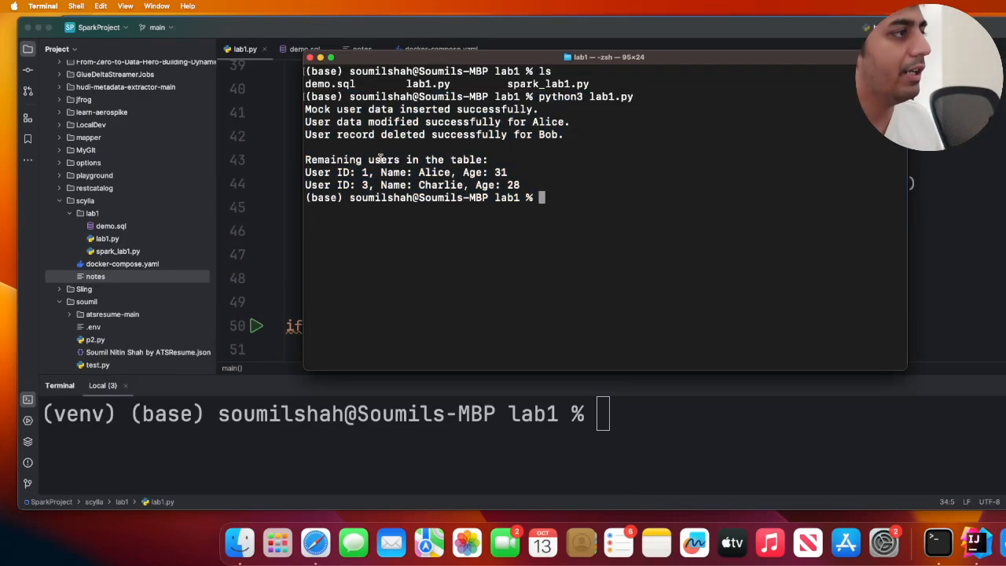
mouse_move(532, 187)
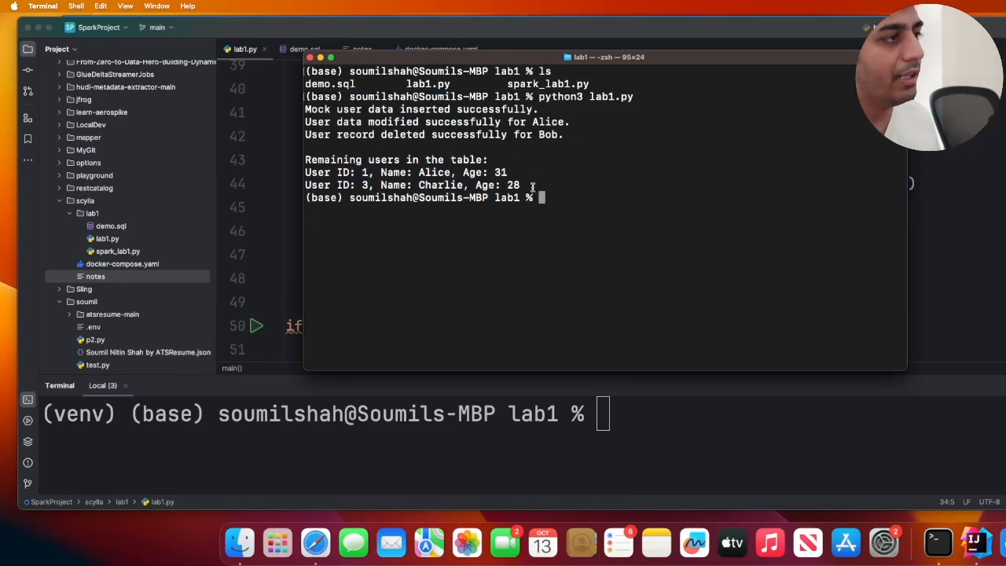
left_click_drag(305, 160, 520, 188)
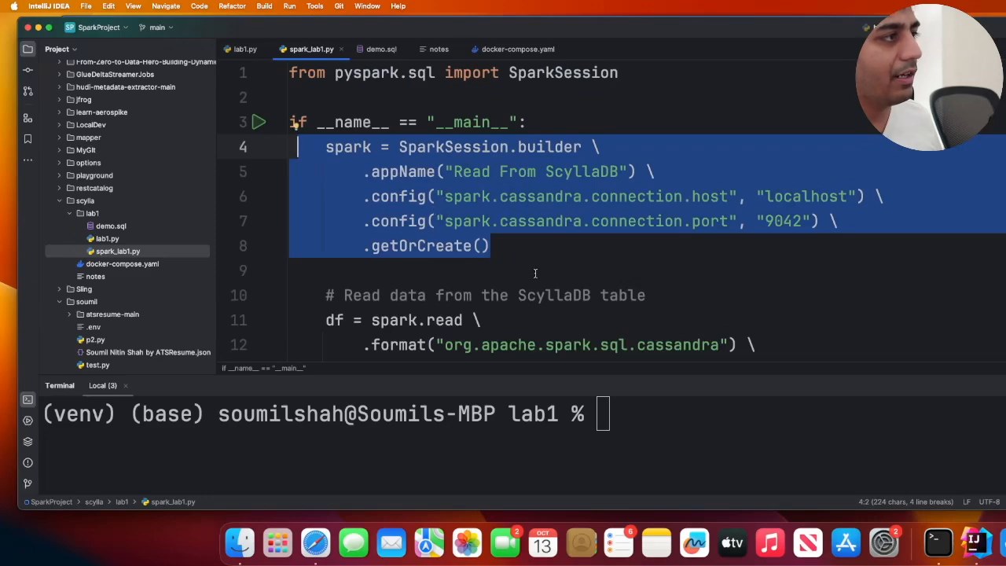
Step: Highlight the SparkSession builder, Cassandra format and my_keyspace/users options in spark_lab1.py
double_click(349, 148)
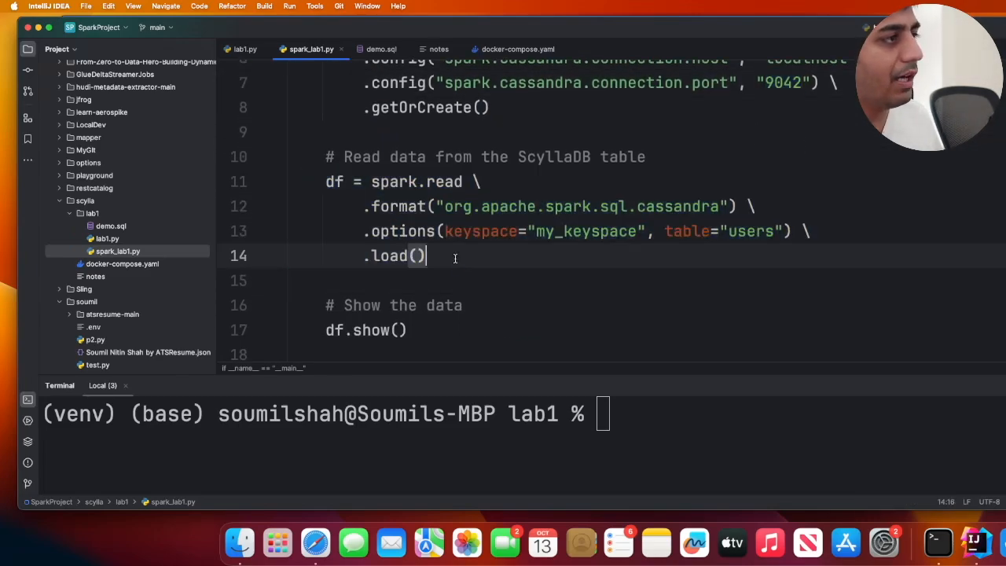
double_click(396, 205)
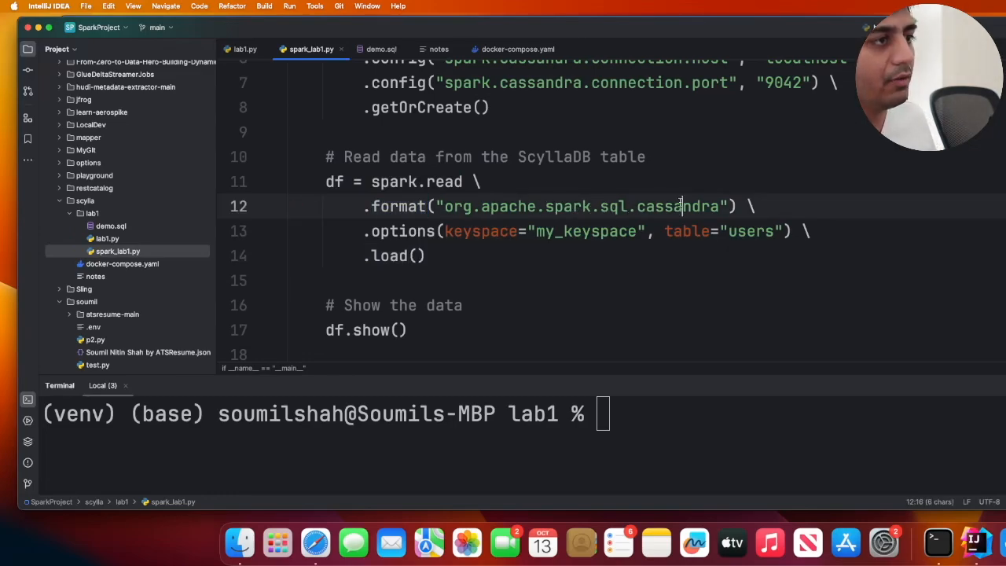
double_click(481, 229)
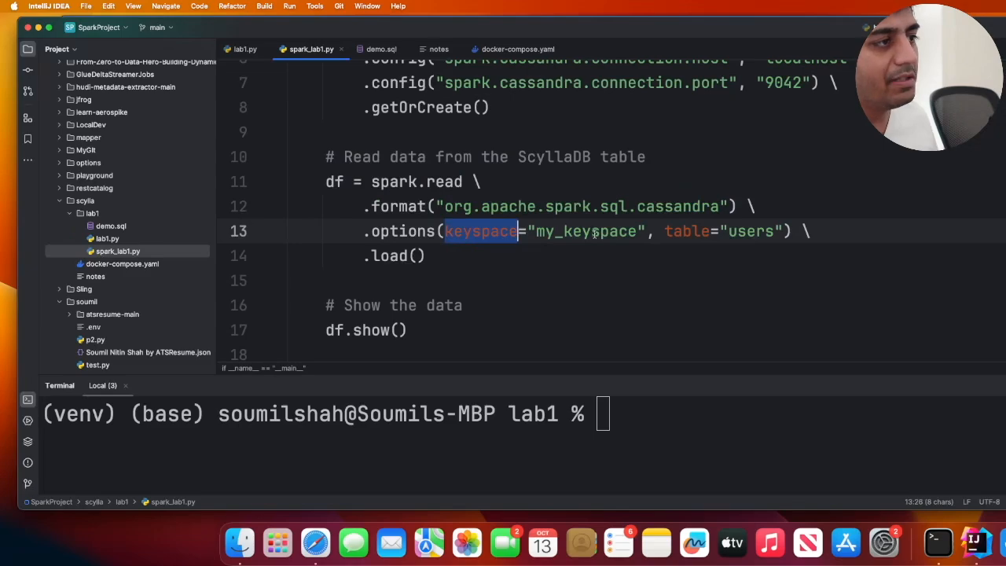
double_click(751, 231)
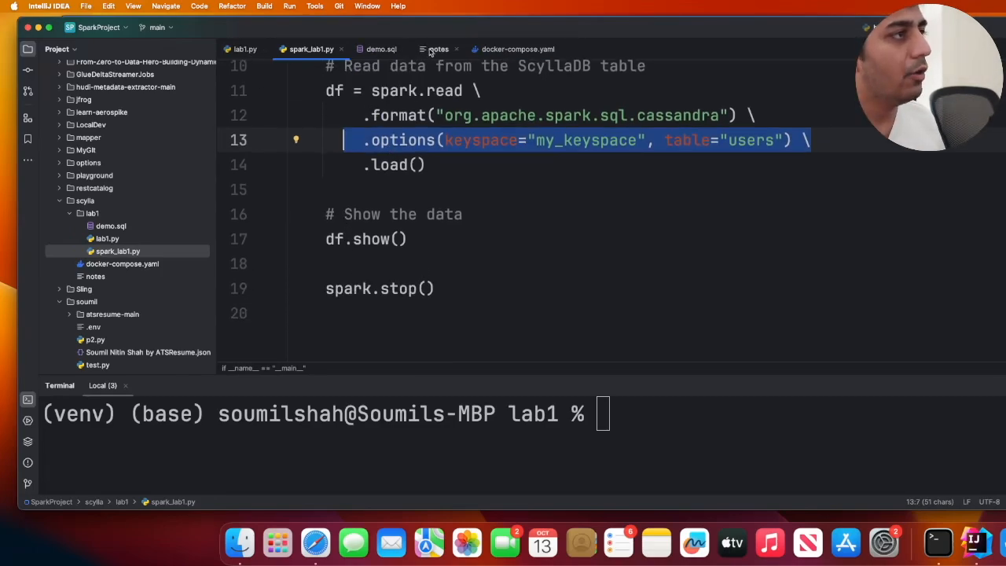
left_click(436, 49)
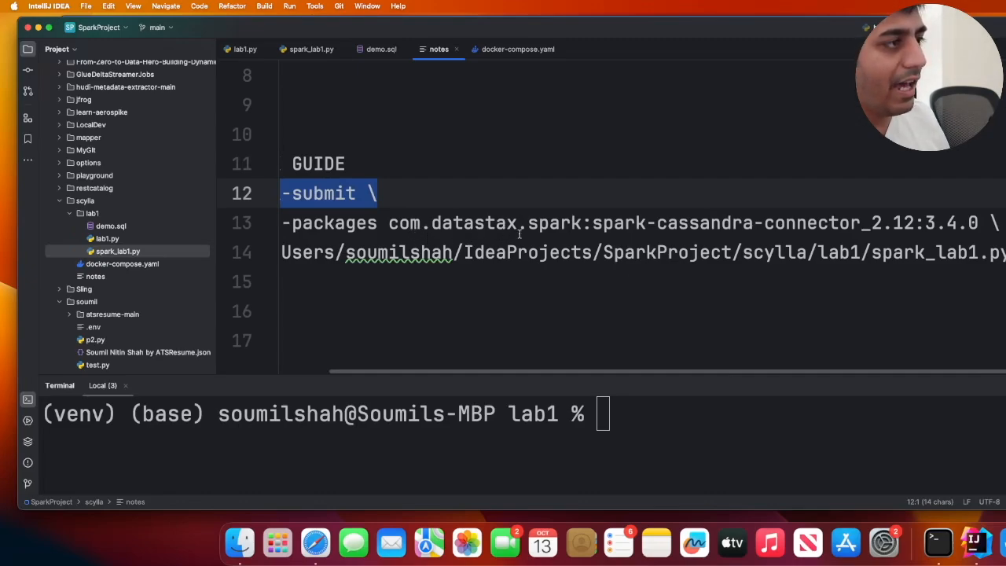
Step: Select the spark-submit command with the Cassandra connector package in the notes
double_click(619, 223)
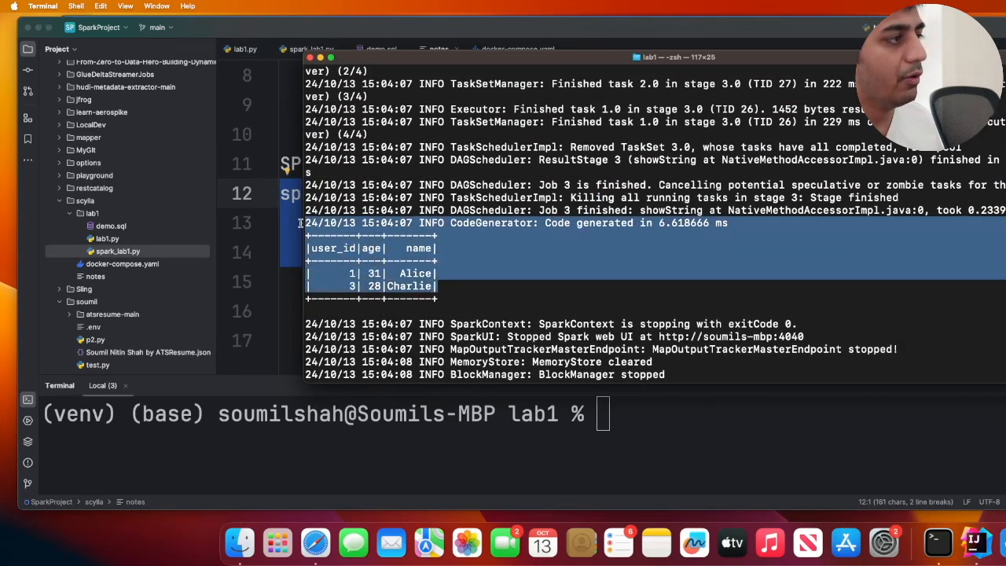
mouse_move(858, 365)
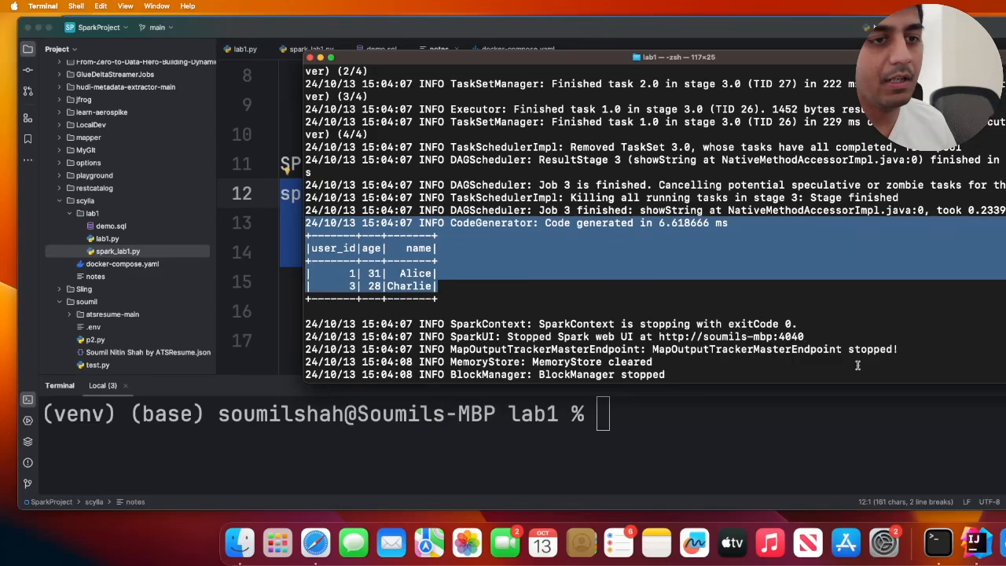